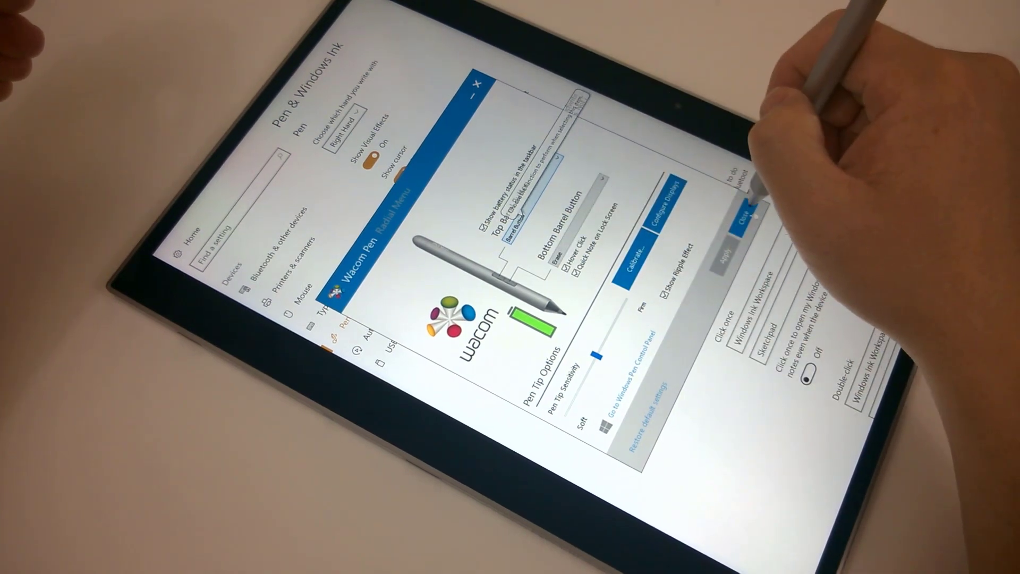
Close the Wacom Pen settings window.
left_click(479, 83)
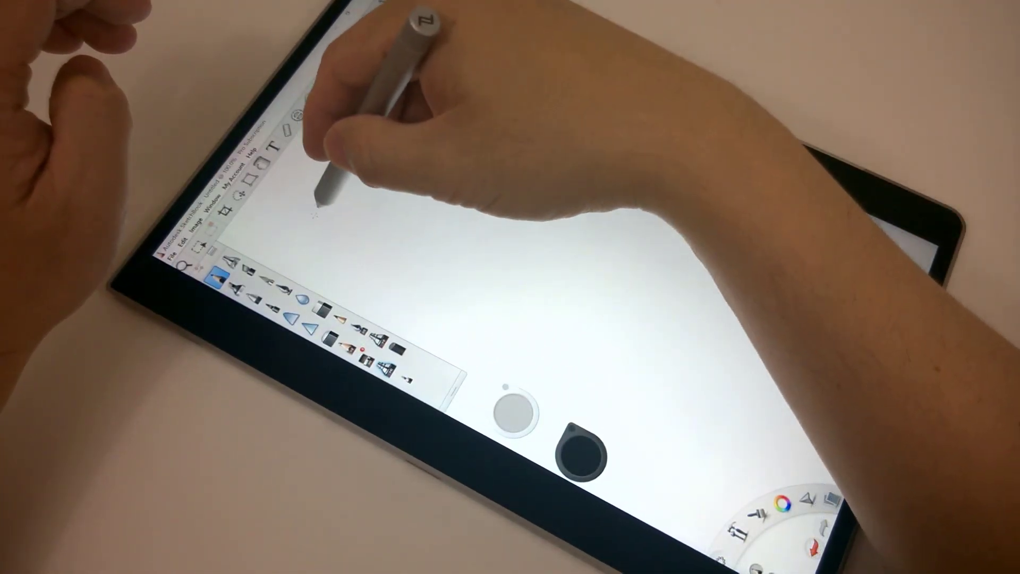
Draw a test stroke, a wavy line and looping strokes on the blank canvas.
left_click_drag(312, 208, 390, 143)
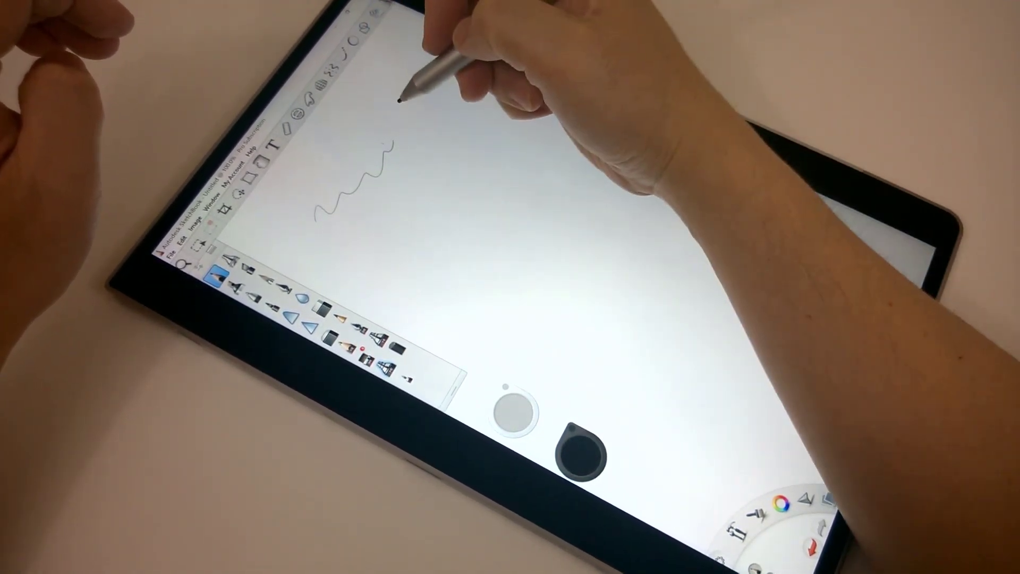
left_click_drag(403, 98, 453, 160)
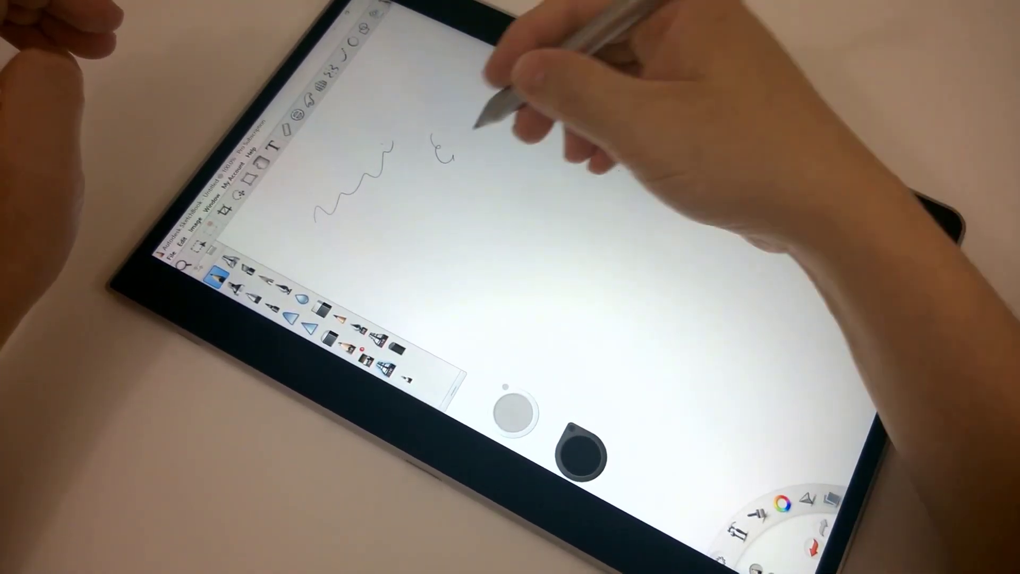
left_click_drag(455, 150, 450, 208)
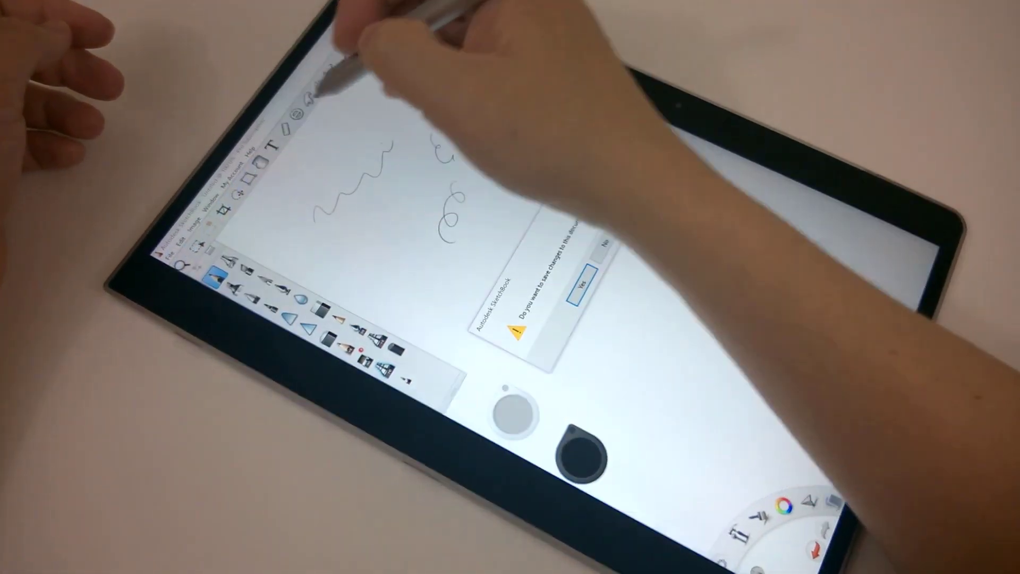
left_click(584, 280)
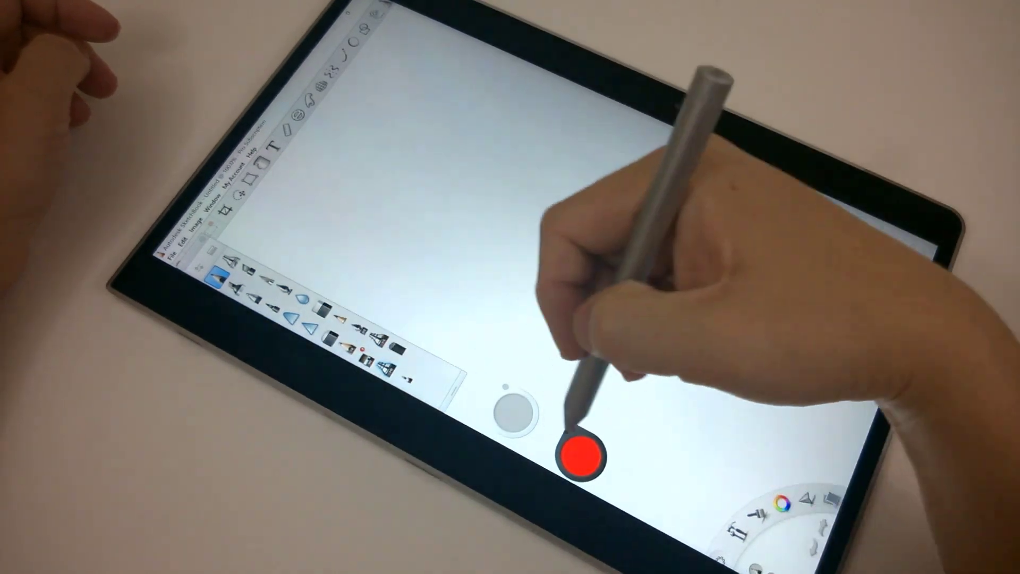
Switch the brush colour to blue.
left_click(581, 448)
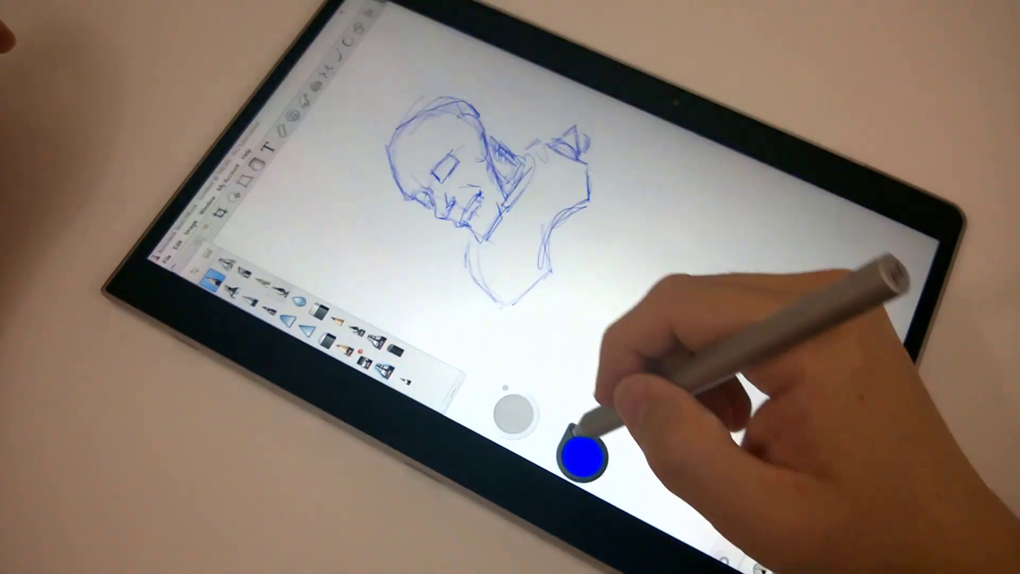
Pick a darker blue and ink a bold outline over the head.
left_click(583, 462)
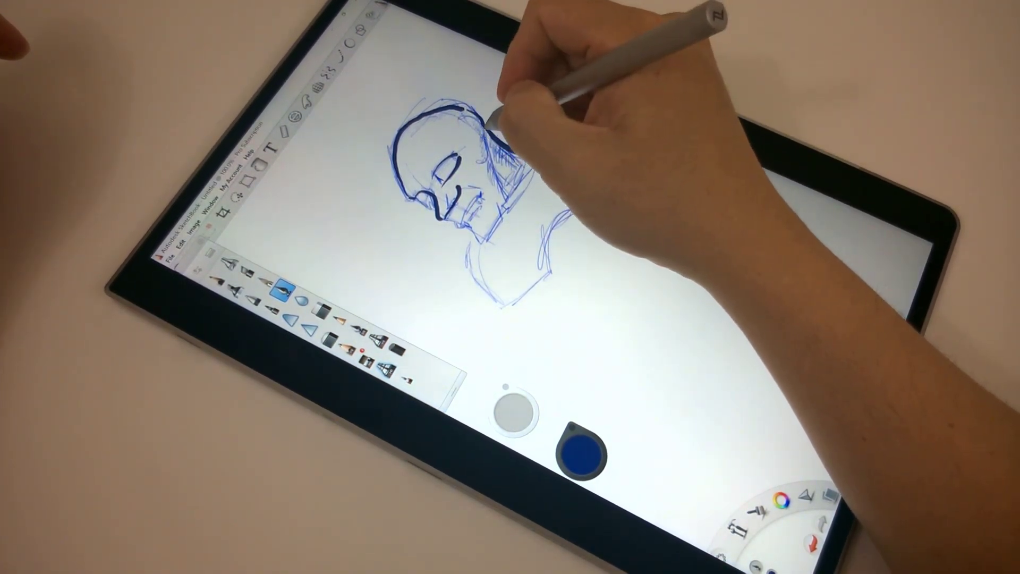
left_click_drag(495, 124, 450, 215)
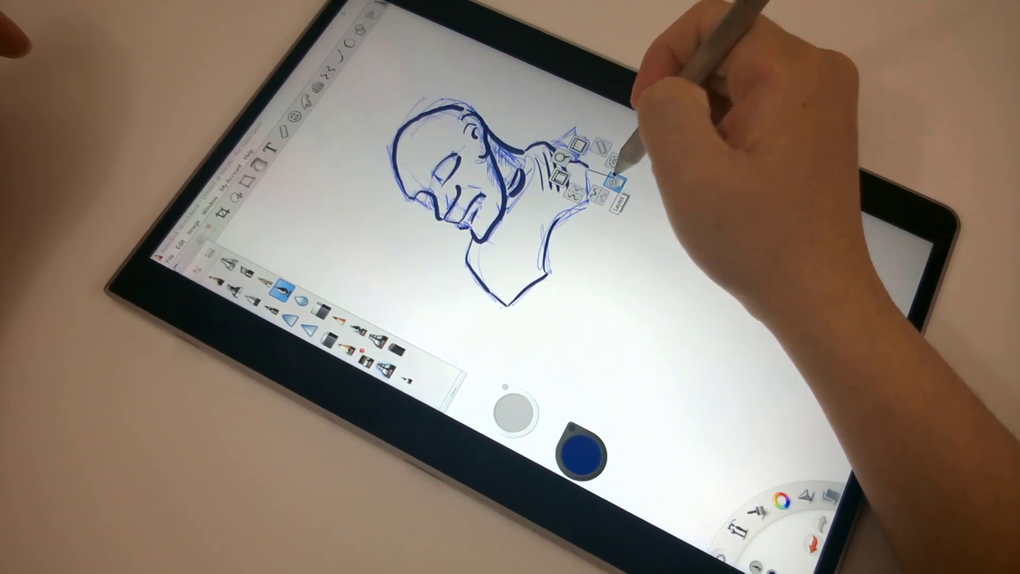
Paint soft orange shading around the face.
left_click(613, 176)
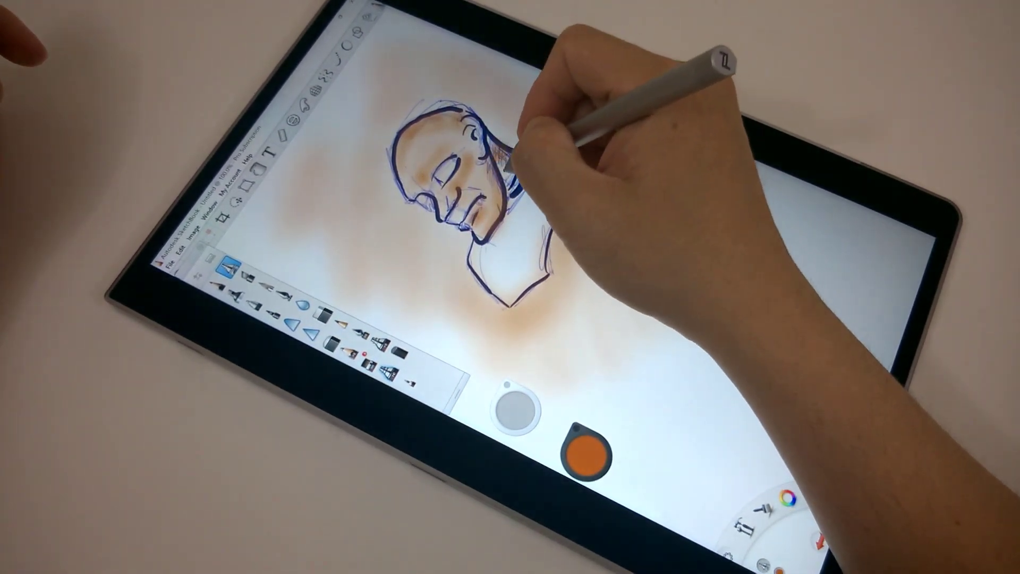
left_click_drag(514, 150, 586, 195)
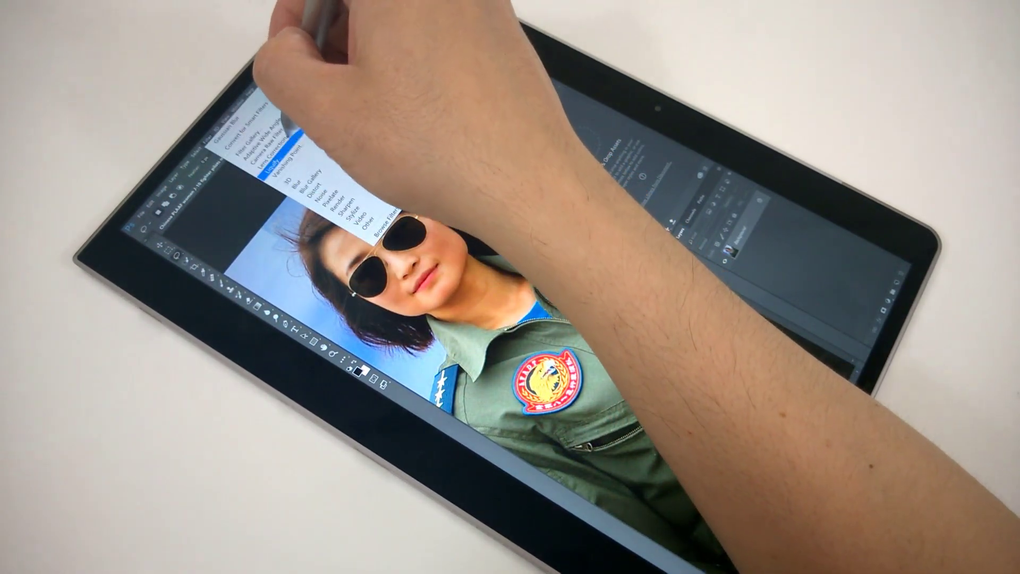
Open the Liquify filter to warp the portrait photo.
left_click(270, 168)
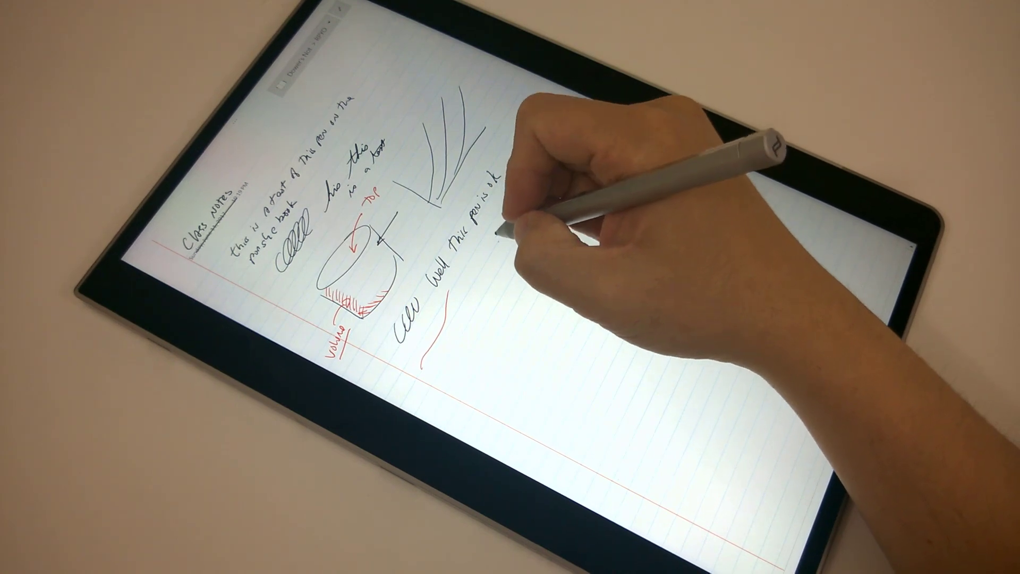
Draw a rectangle beside the handwritten comment 'Well this pen is ok'.
left_click_drag(495, 176, 547, 260)
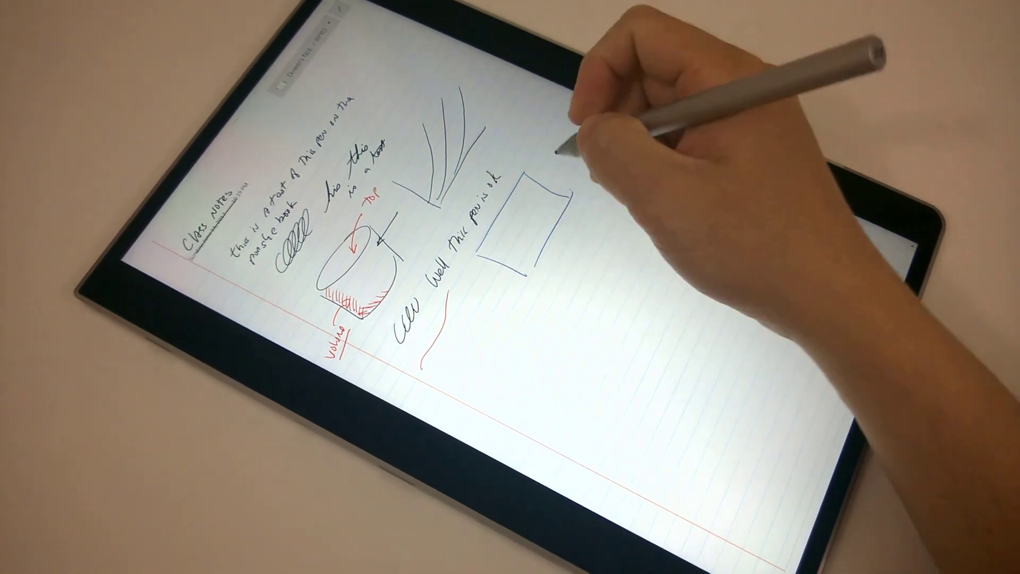